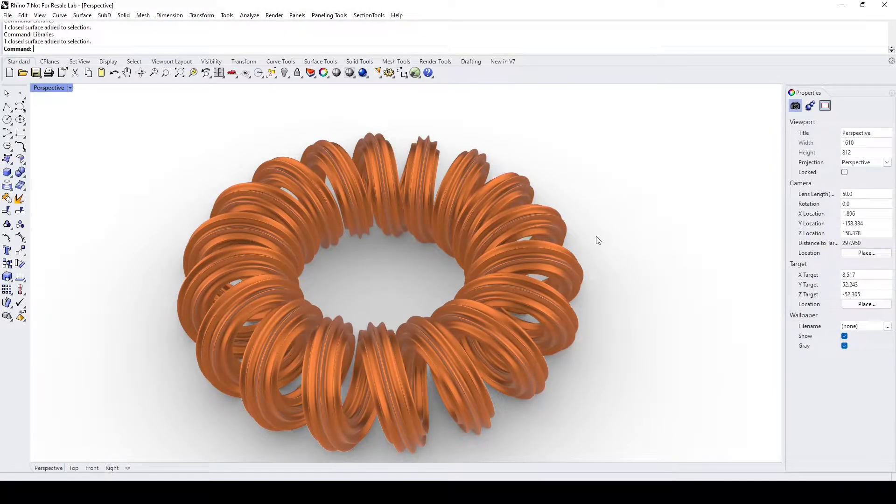
mouse_move(591, 243)
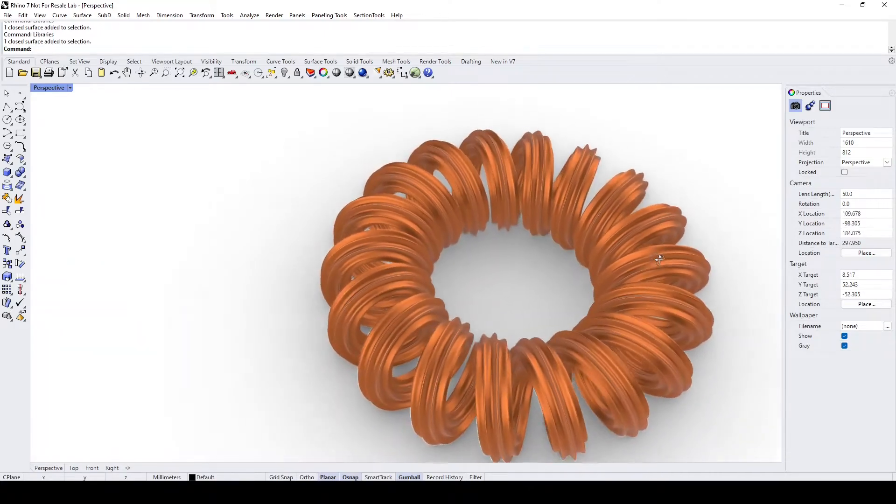
Start a centre-radius circle at the world origin with radius 40
left_click(514, 257)
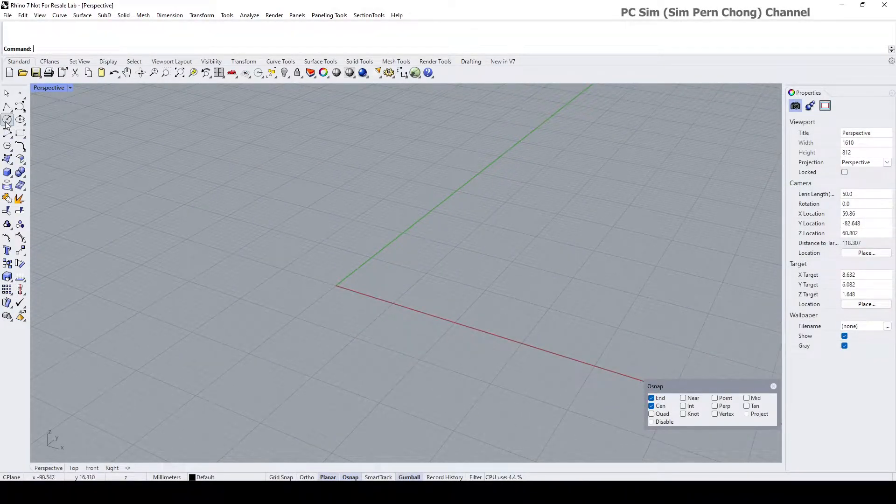
left_click(8, 119)
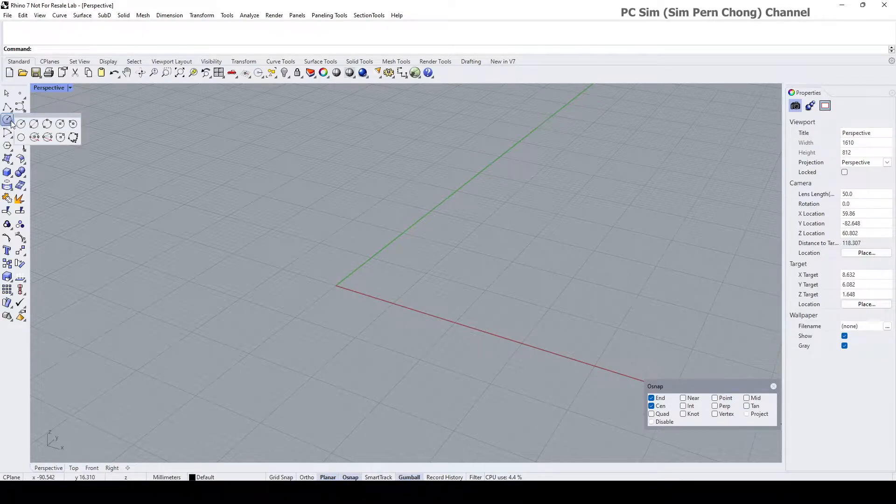
mouse_move(21, 124)
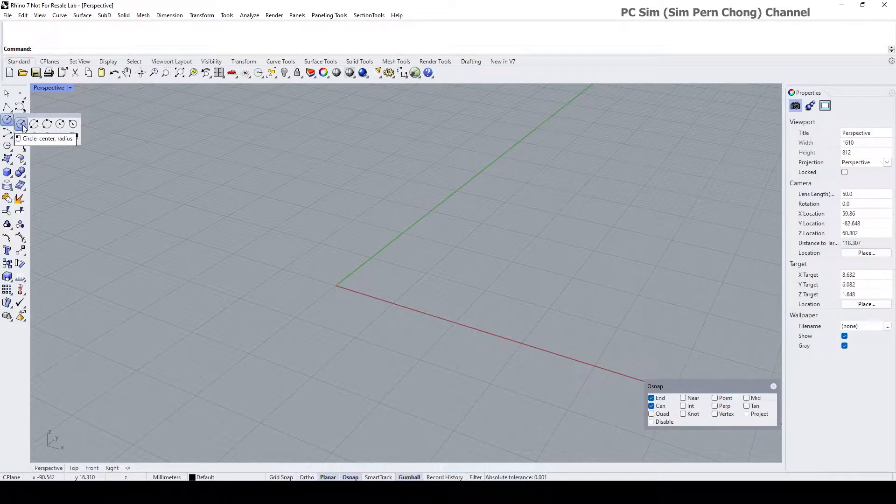
left_click(8, 119)
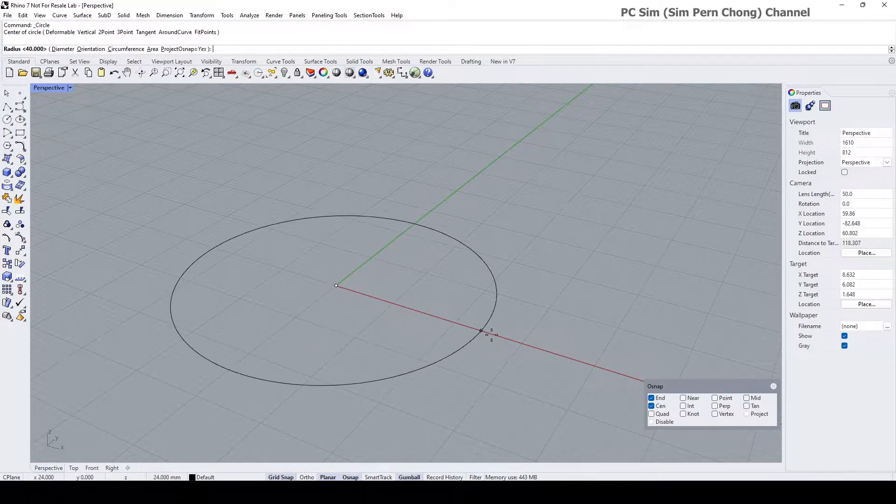
mouse_move(595, 365)
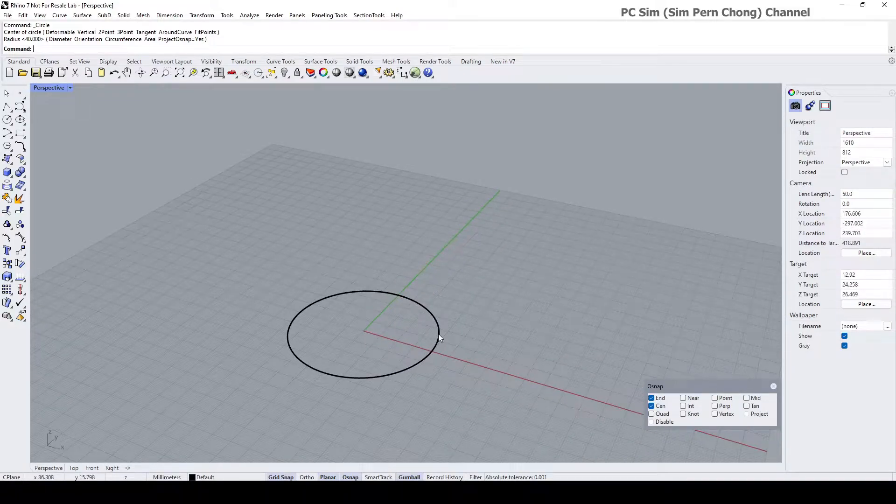
Measure the circle with Length (251.327 mm) and pan it to the left
type("Length")
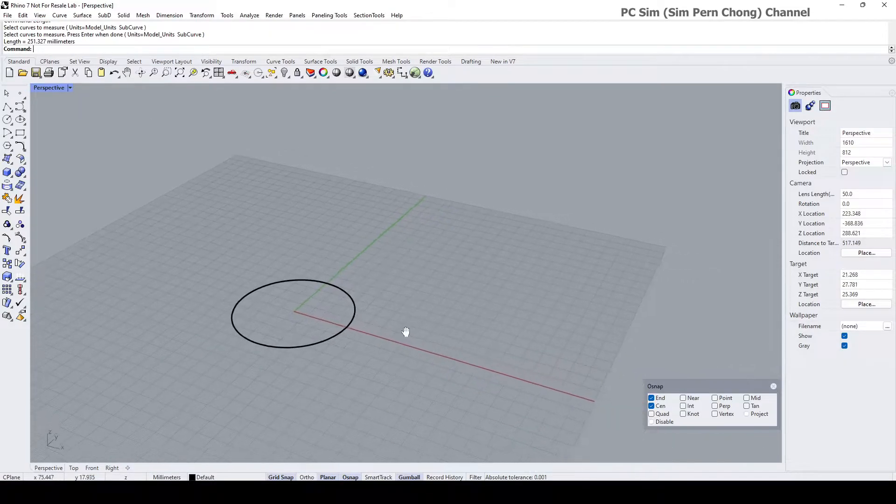
left_click_drag(405, 331, 386, 162)
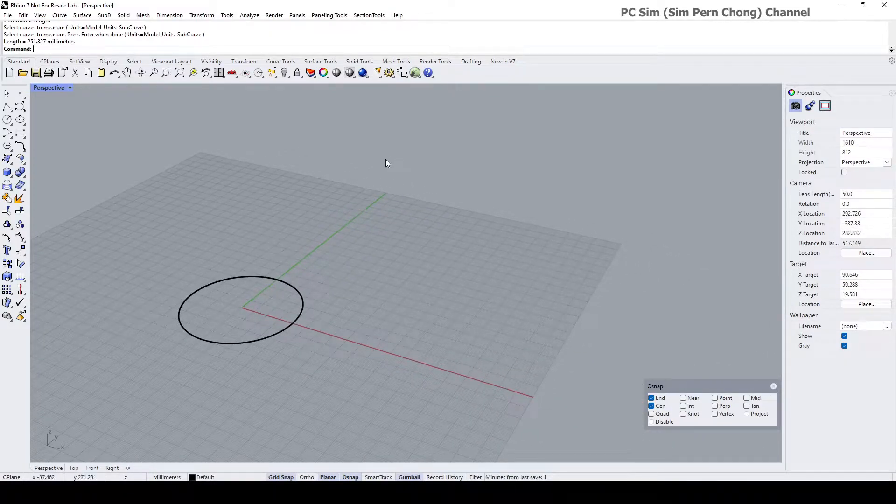
mouse_move(397, 371)
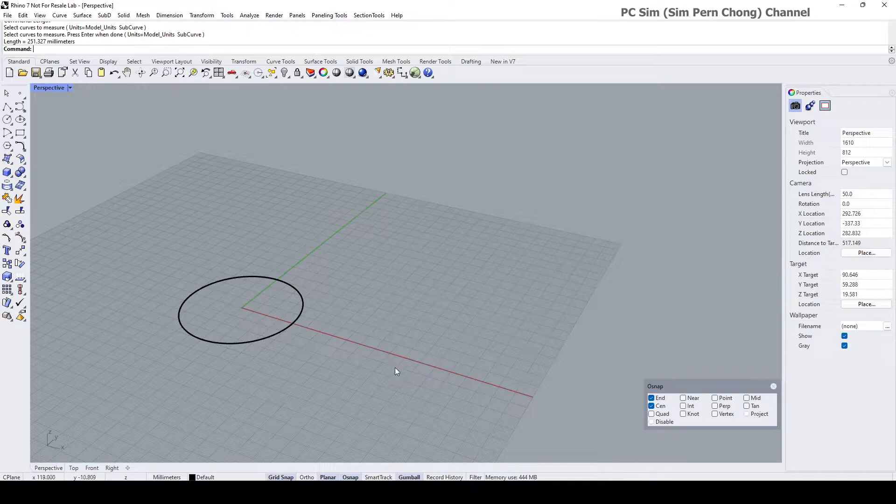
mouse_move(425, 187)
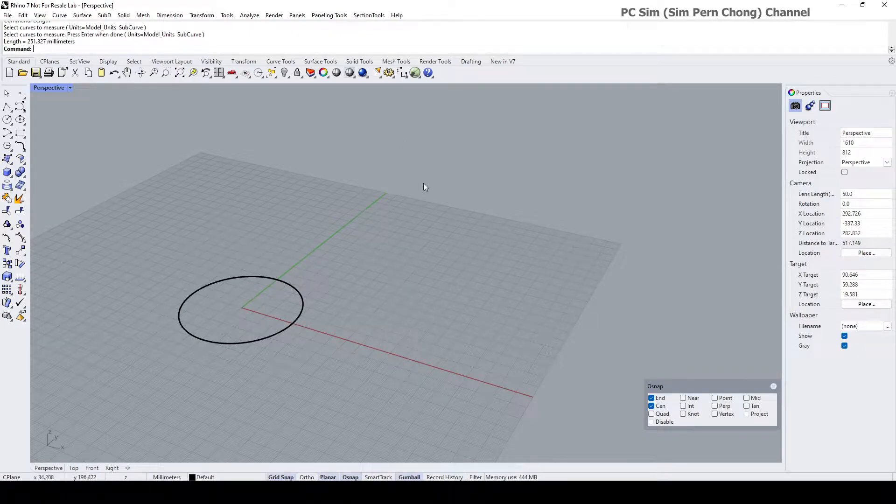
mouse_move(417, 347)
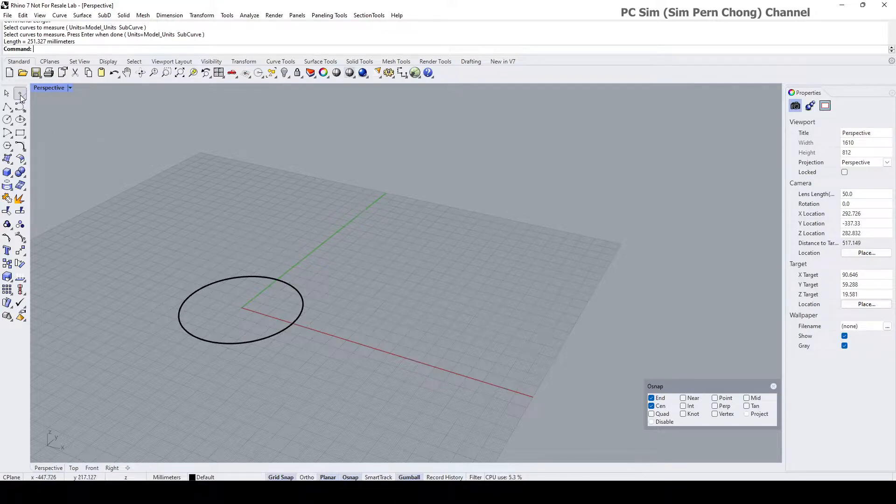
Place a point on the x-axis beside the circle and extrude it up 251 units
left_click(20, 95)
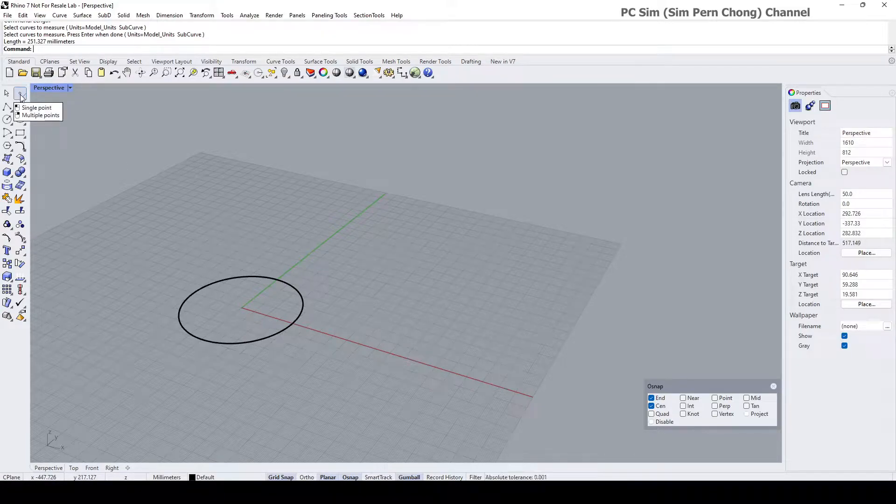
left_click(20, 93)
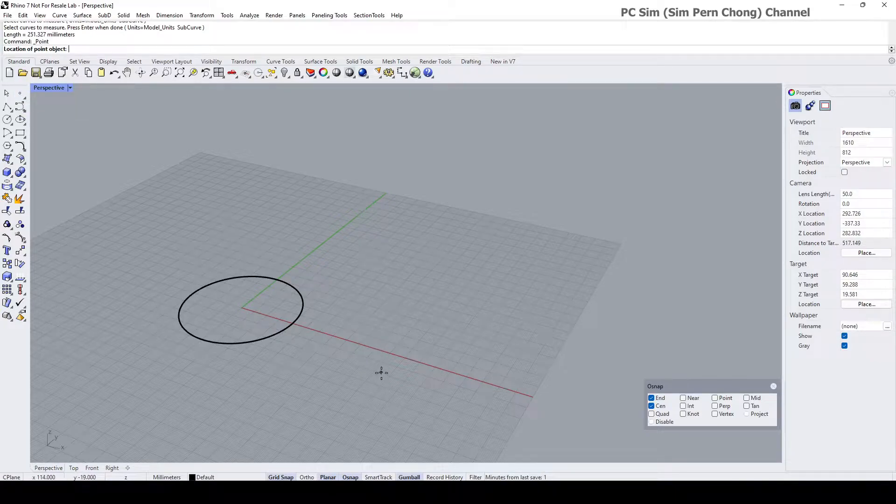
left_click_drag(382, 372, 396, 342)
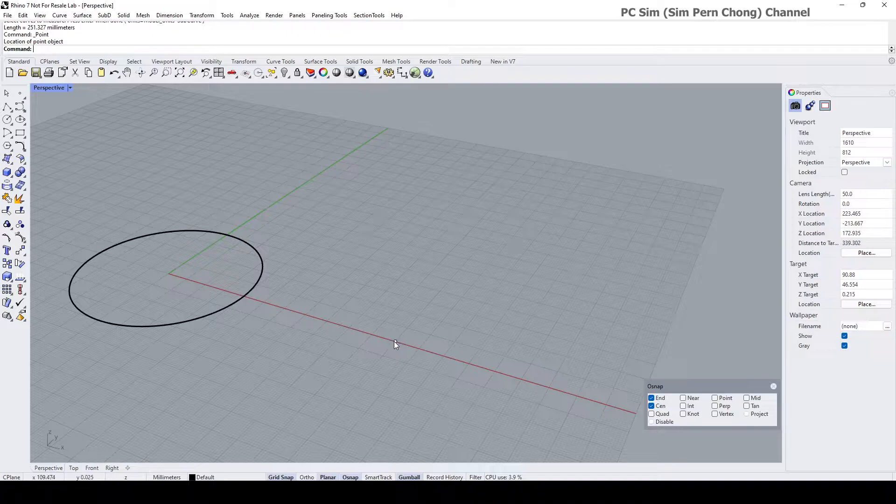
left_click(395, 340)
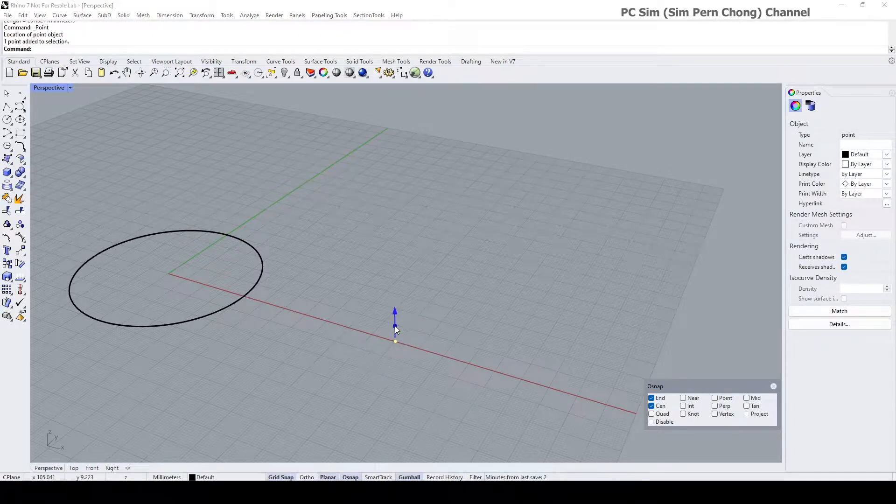
type("2")
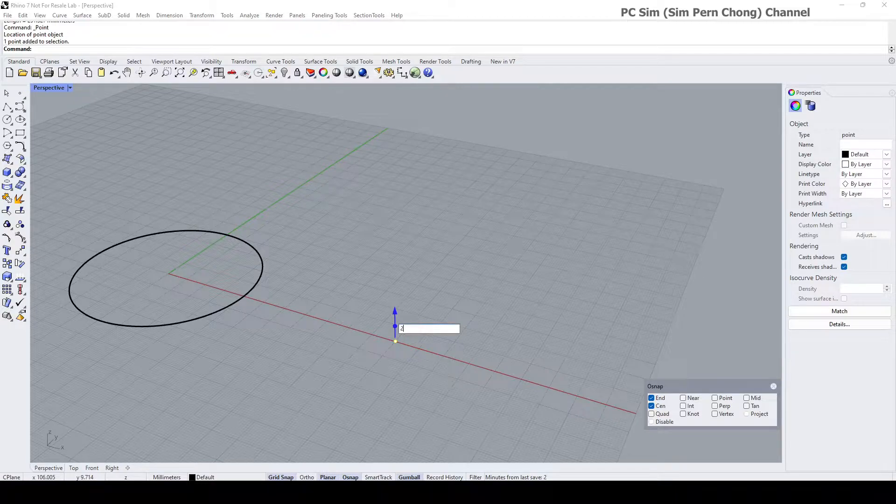
type("51")
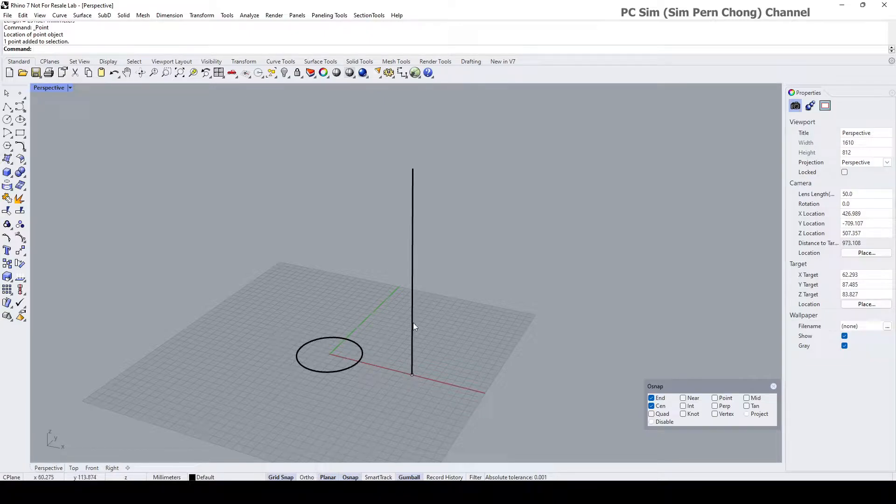
mouse_move(302, 347)
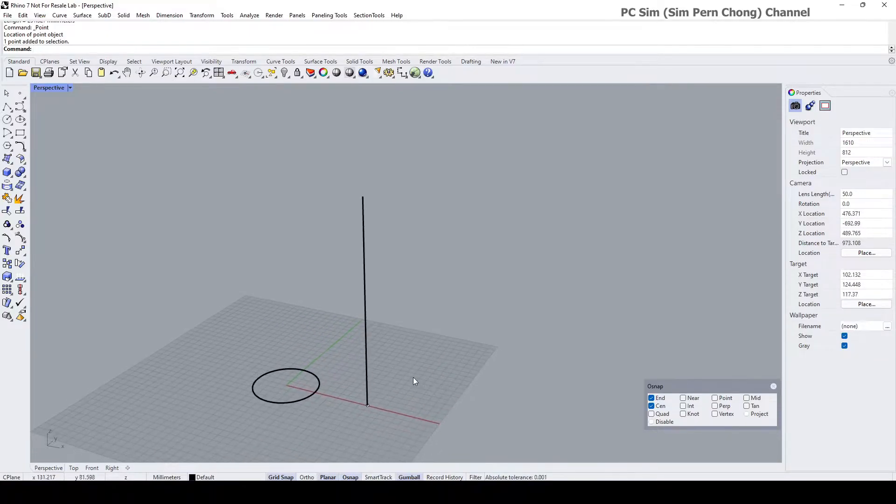
mouse_move(350, 446)
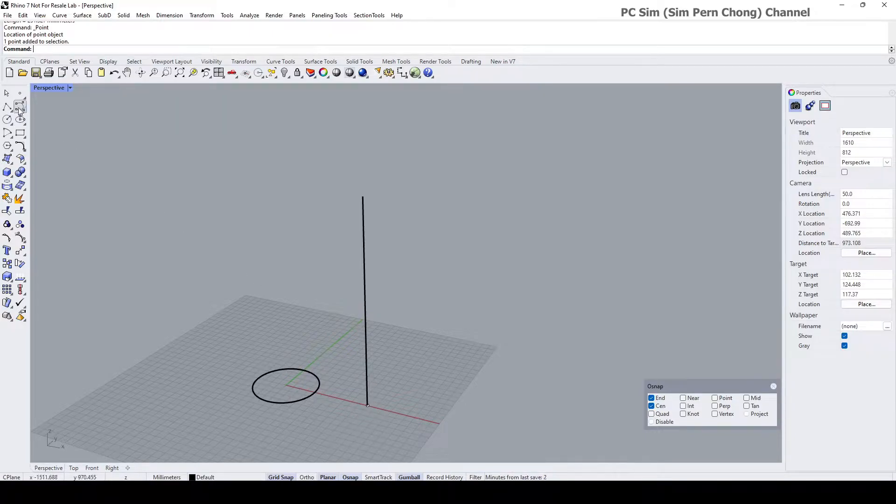
Draw a vertical helix from the line's bottom end with 18 turns
left_click(20, 107)
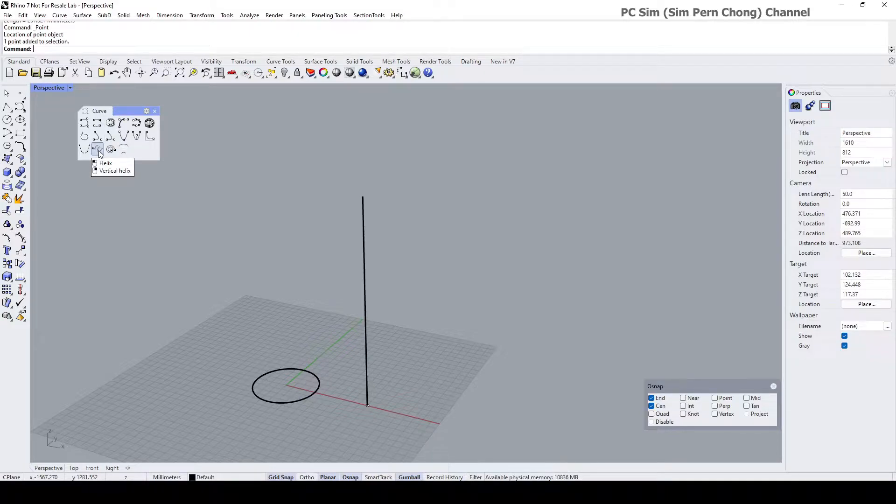
left_click(114, 170)
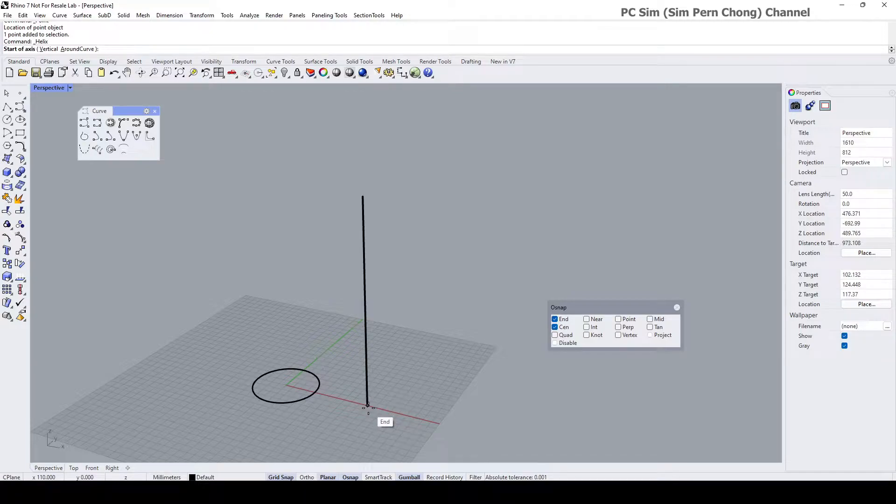
left_click(368, 407)
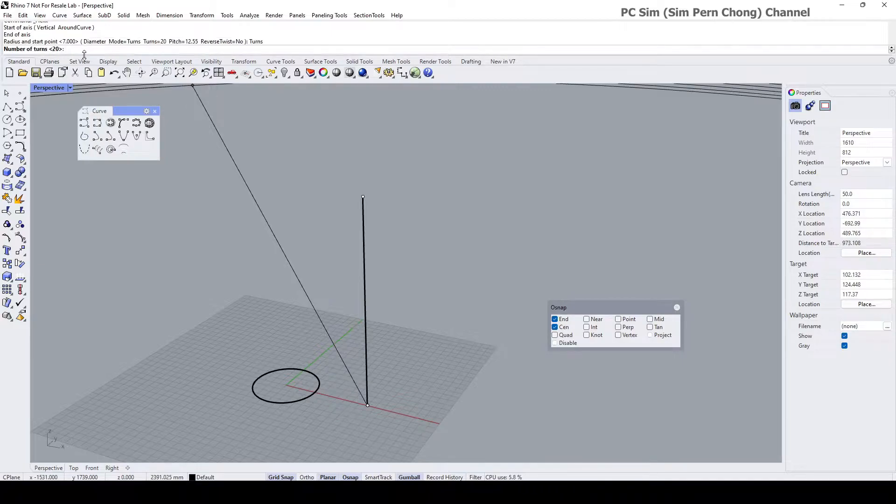
type("1")
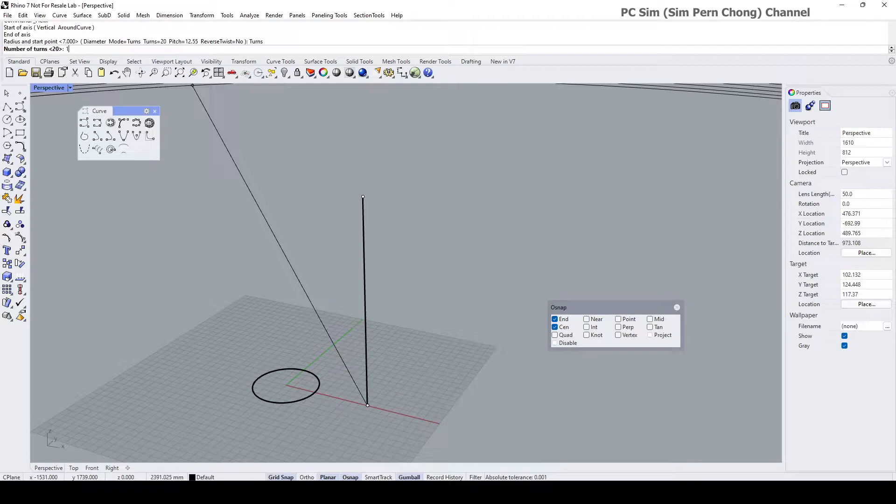
type("18")
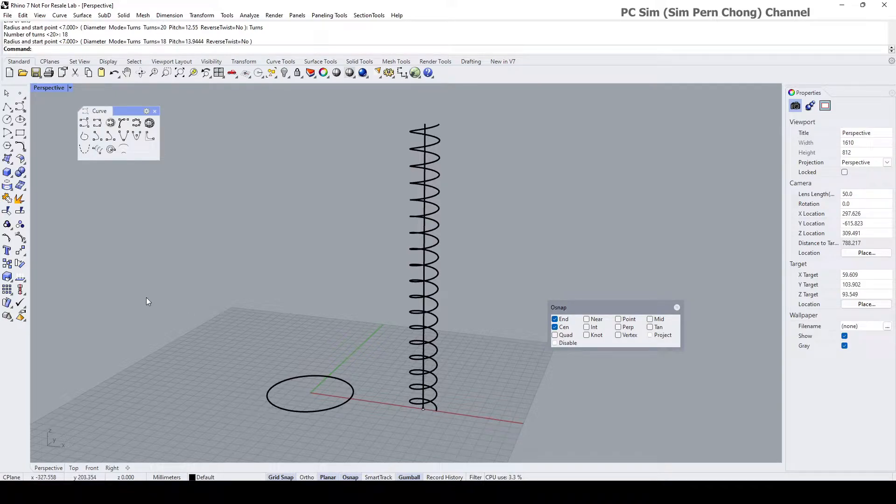
mouse_move(8, 303)
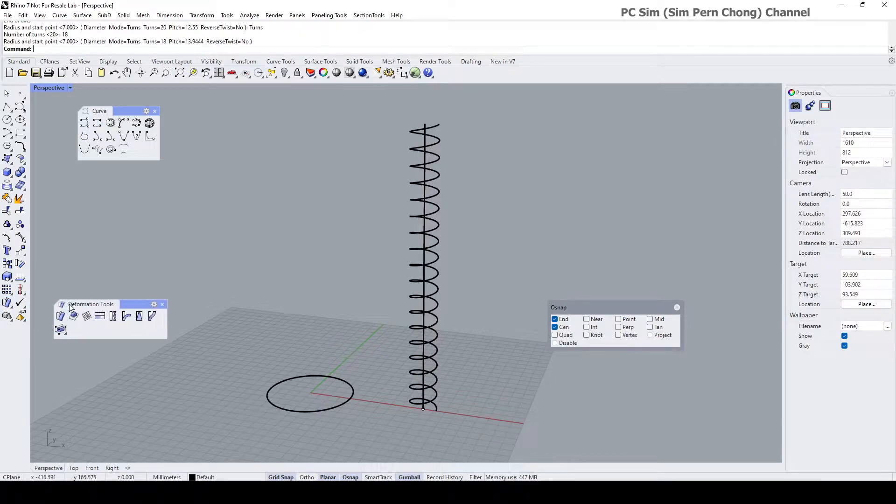
mouse_move(112, 308)
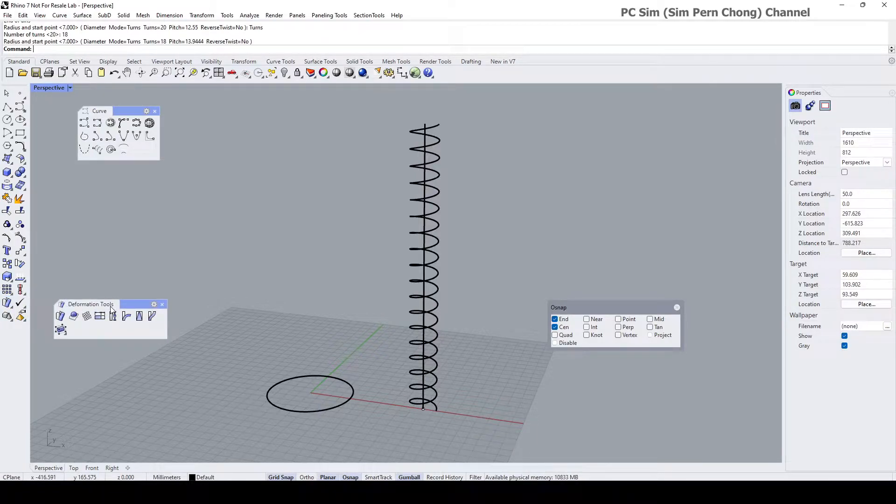
mouse_move(152, 316)
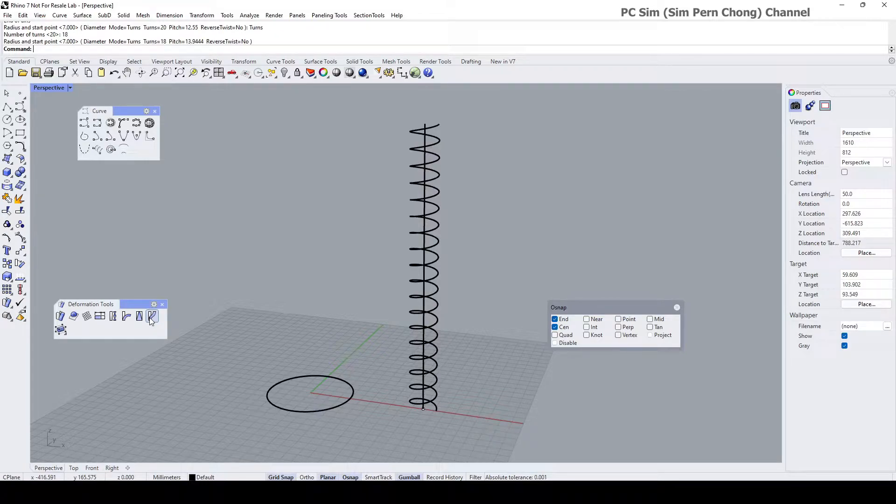
Flow the helix onto the circle, using its vertical axis line as base curve
left_click(152, 316)
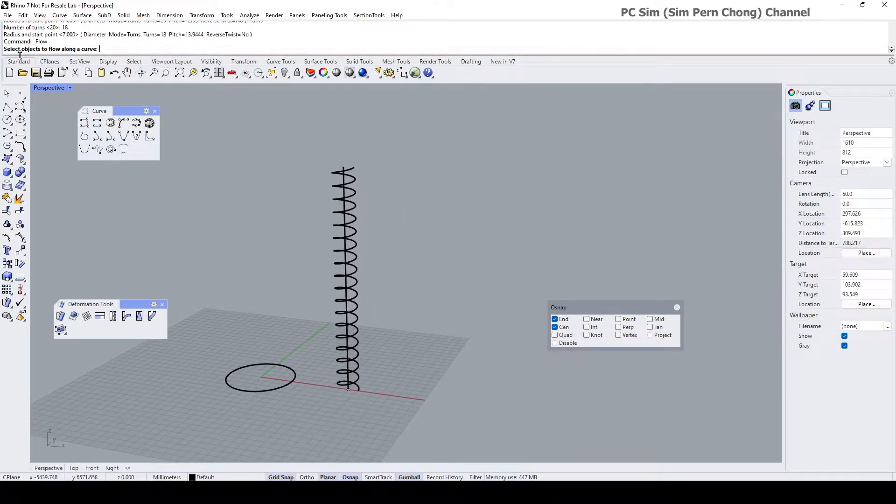
mouse_move(287, 324)
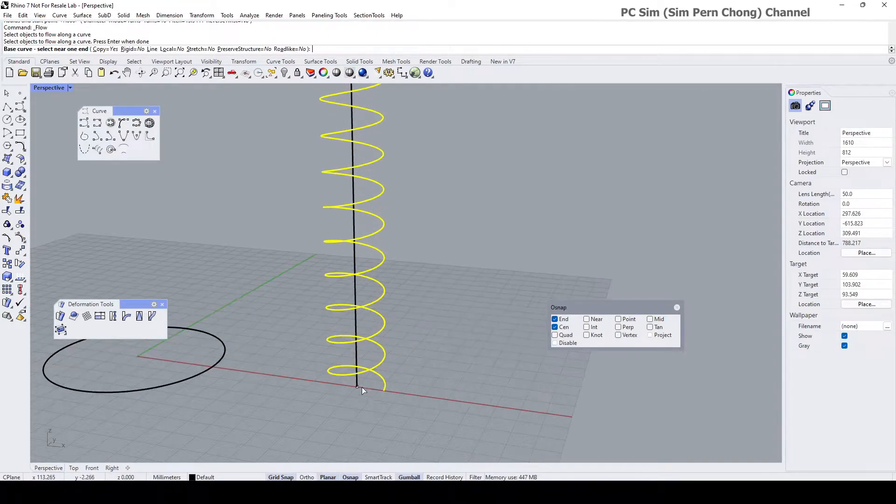
left_click(357, 390)
type("Mak")
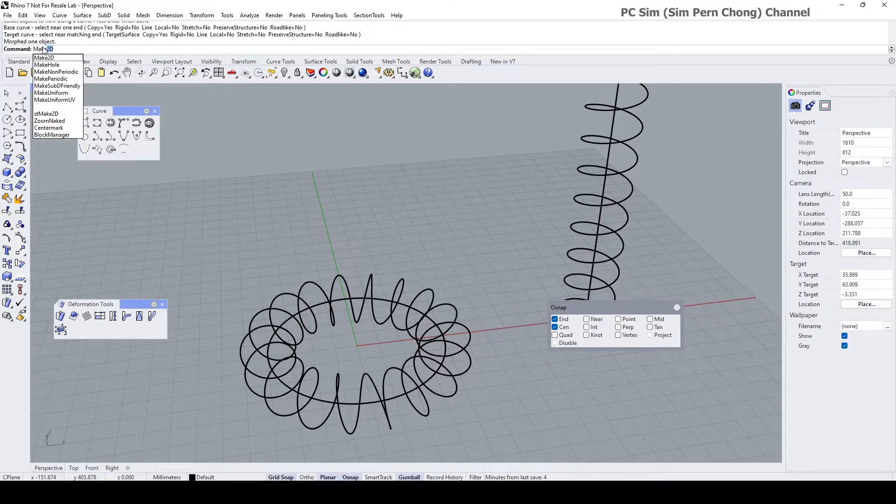
mouse_move(51, 79)
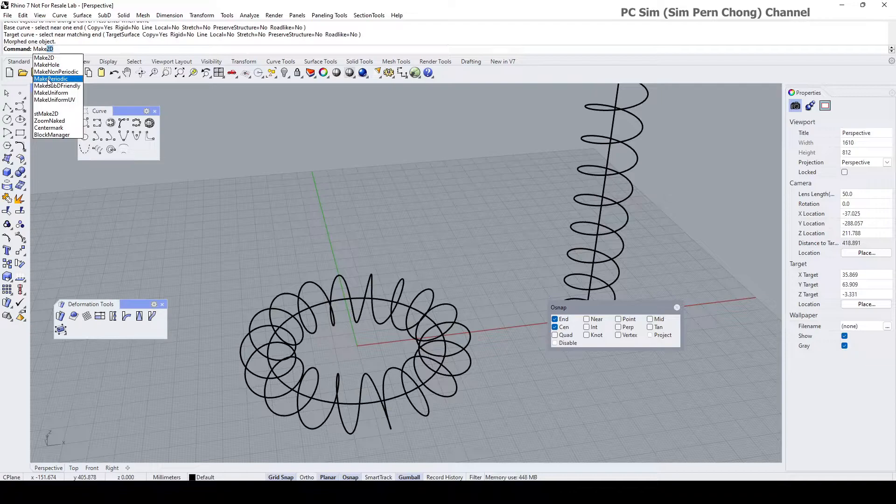
Run MakePeriodic on the coiled ring, deleting the original curve
left_click(51, 79)
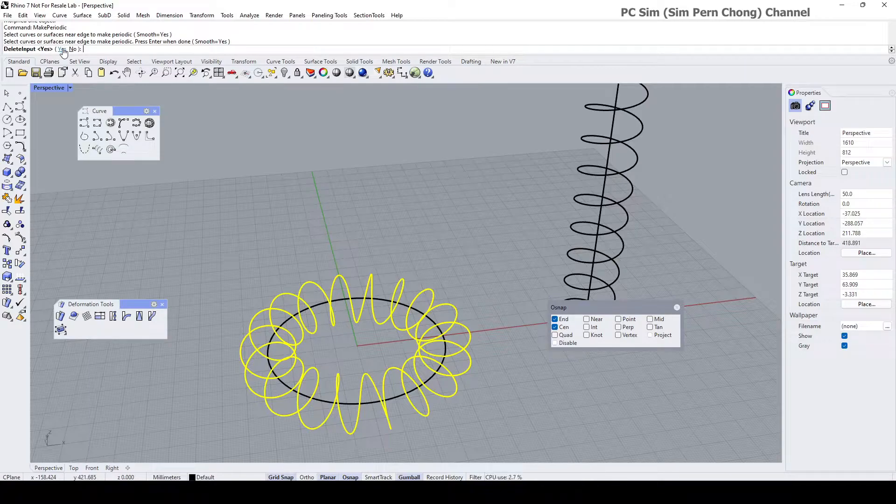
key("enter")
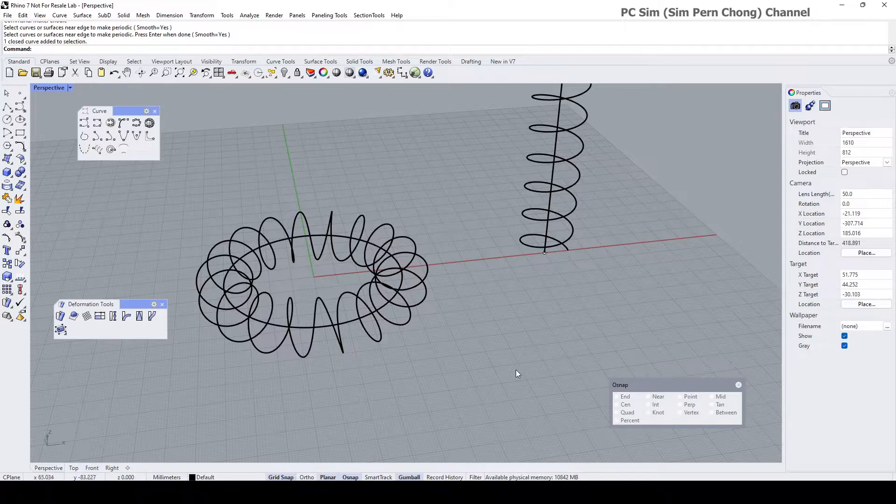
Draw a 9-sided star polygon on the ground plane near the ring coil
left_click_drag(518, 374, 440, 337)
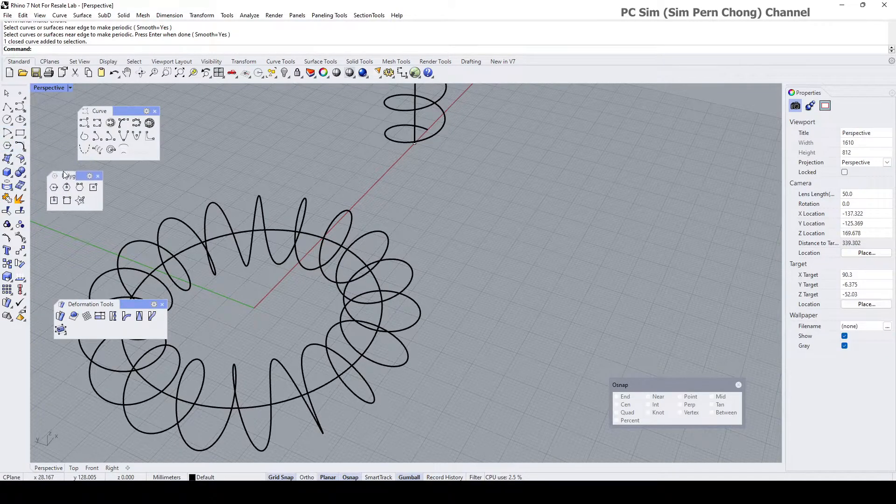
mouse_move(80, 201)
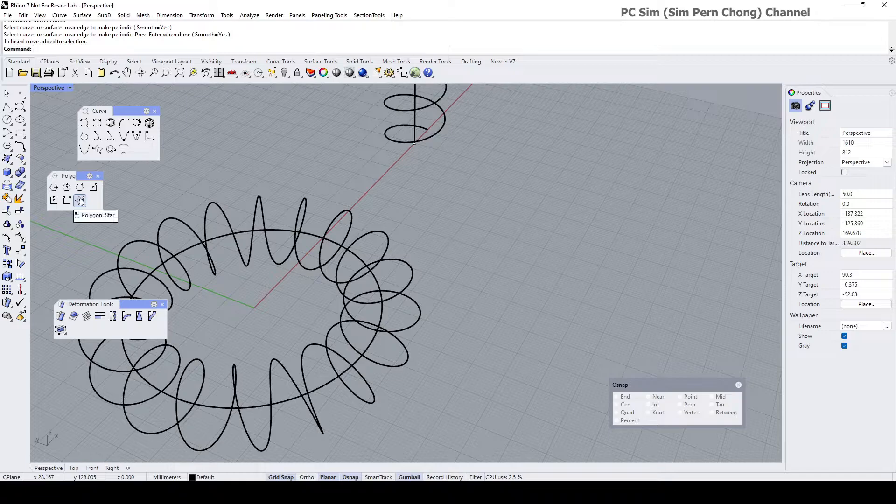
left_click(79, 200)
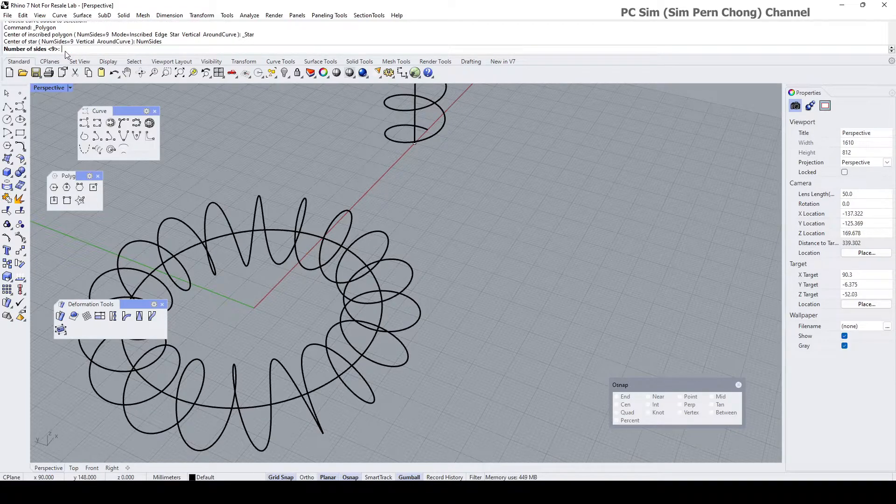
type("9")
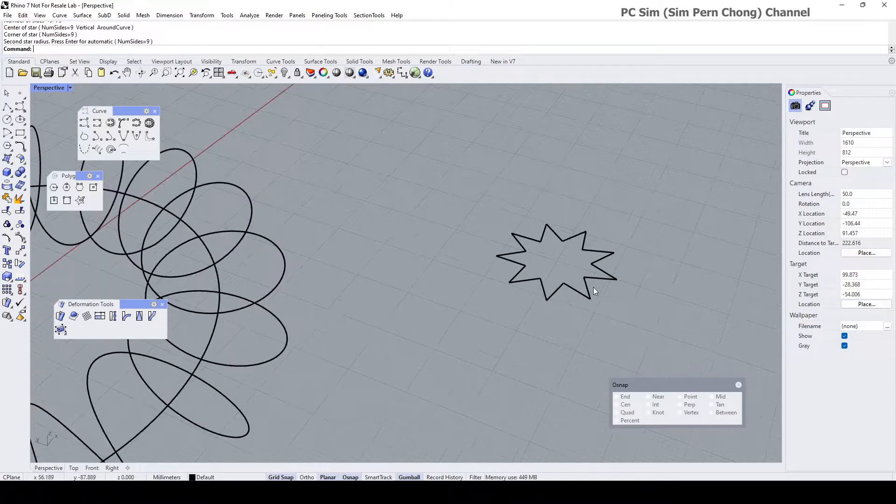
scroll("up", 3)
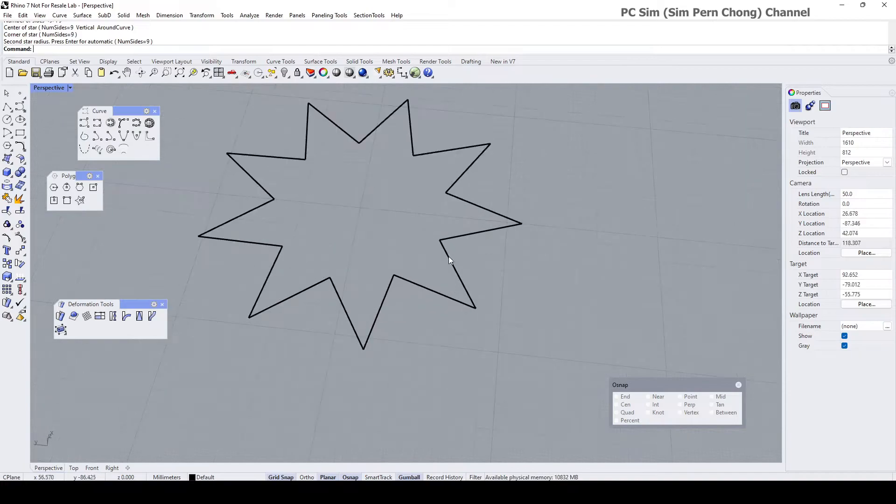
mouse_move(423, 293)
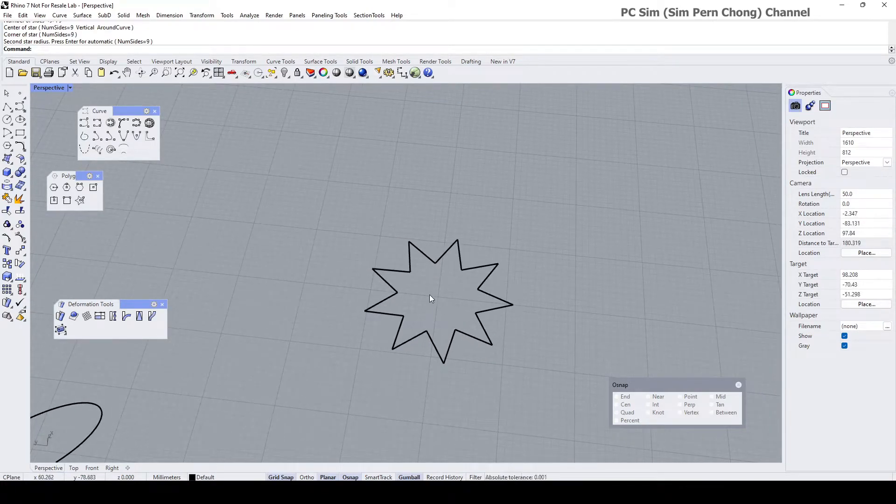
type("Rebuild")
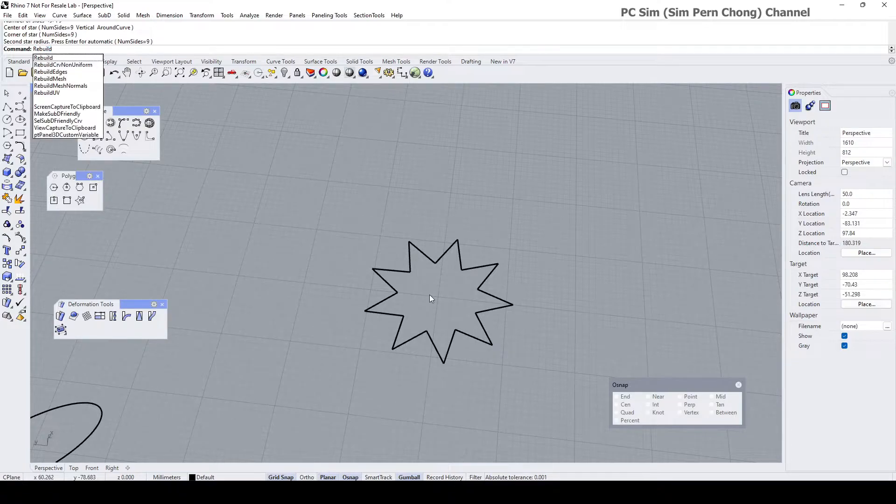
Rebuild the star with 36 points and degree 2, then select the rounded curve
left_click(43, 57)
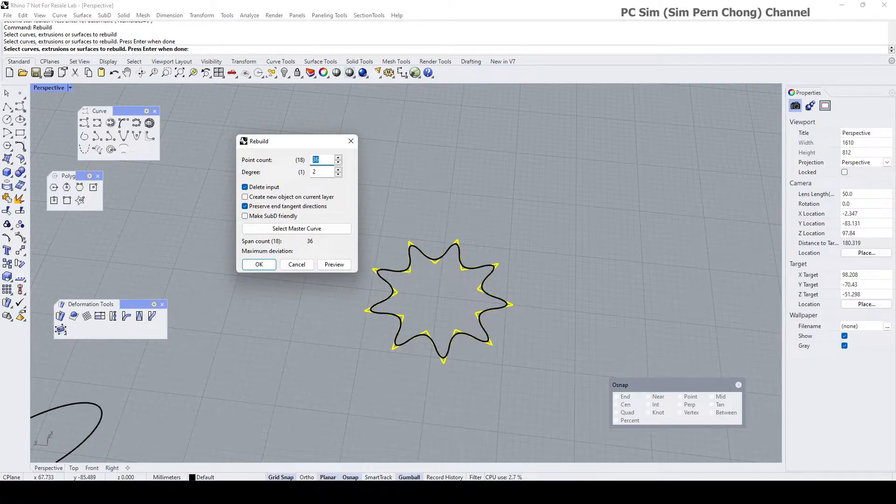
type("40")
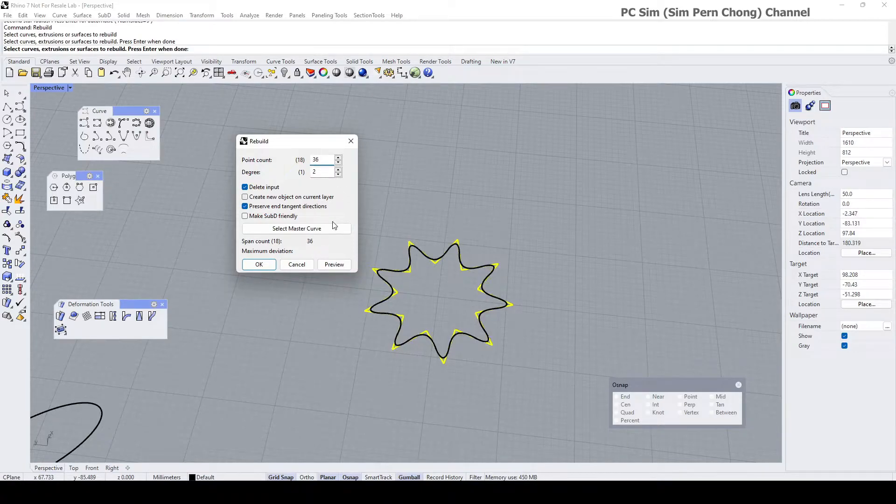
mouse_move(286, 294)
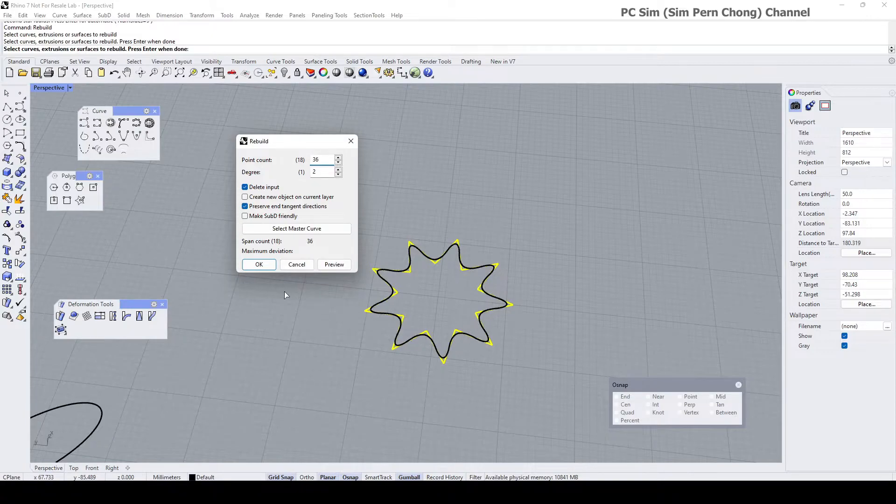
left_click(258, 264)
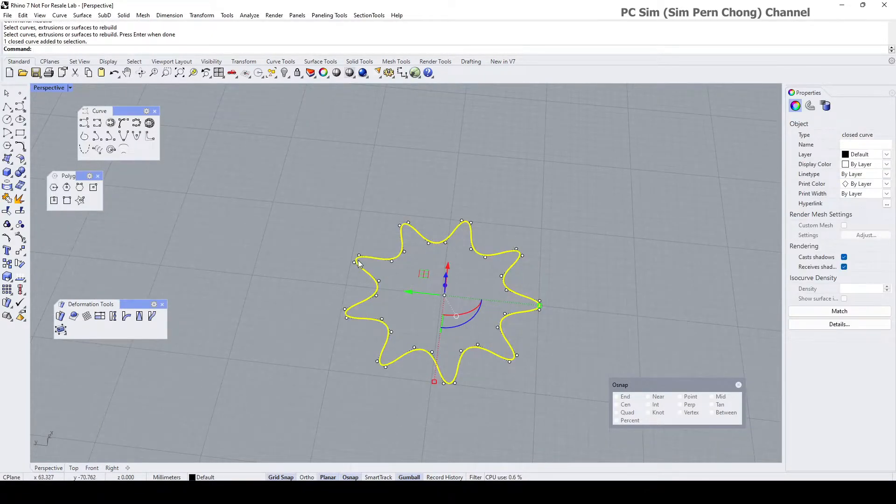
mouse_move(521, 310)
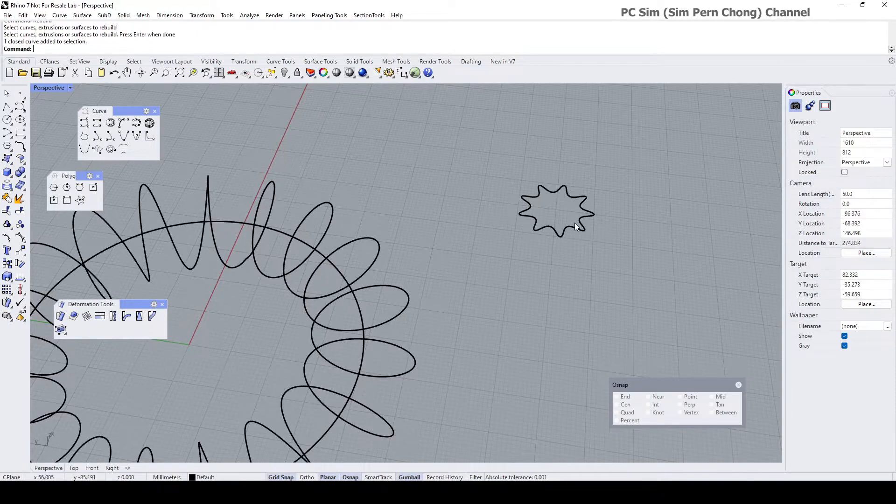
left_click(558, 208)
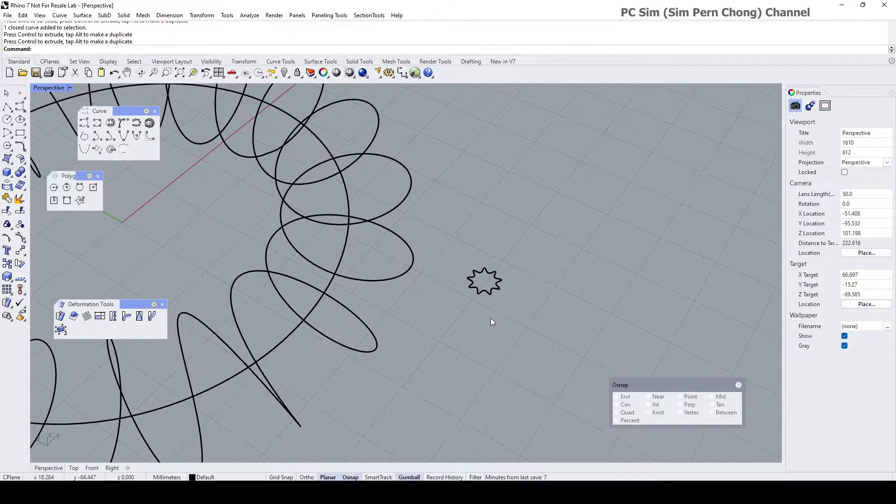
left_click_drag(493, 322, 521, 311)
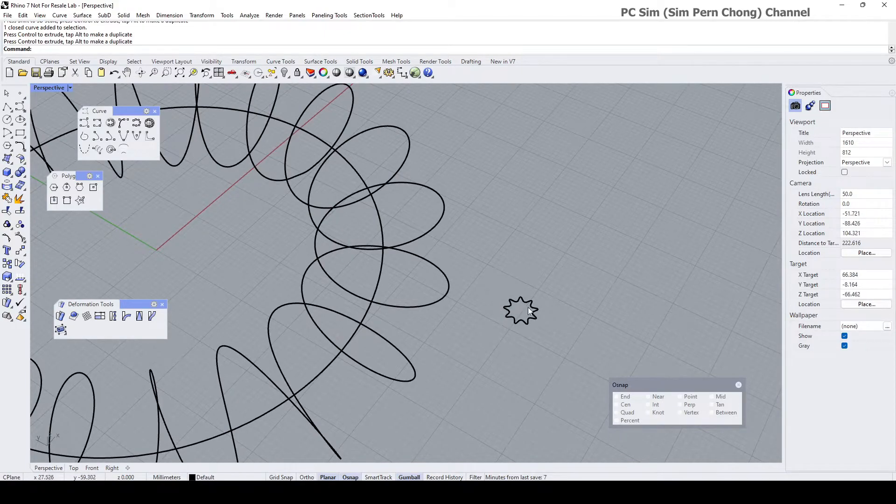
mouse_move(421, 262)
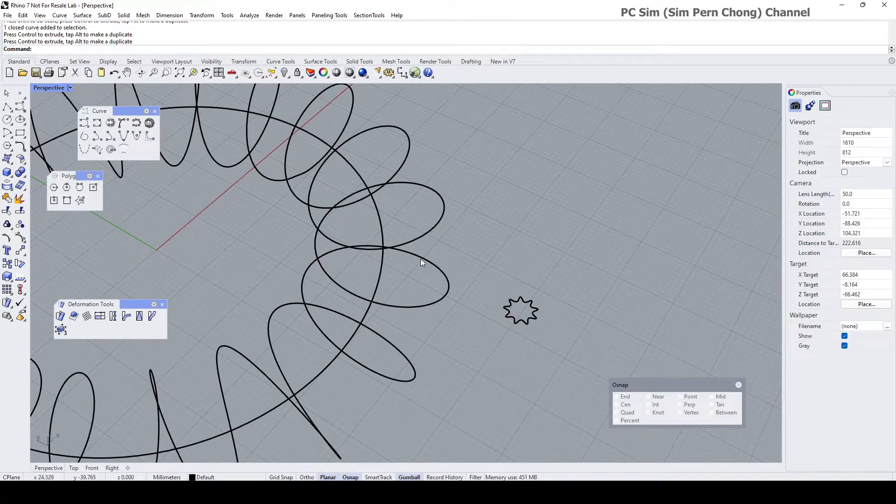
mouse_move(447, 289)
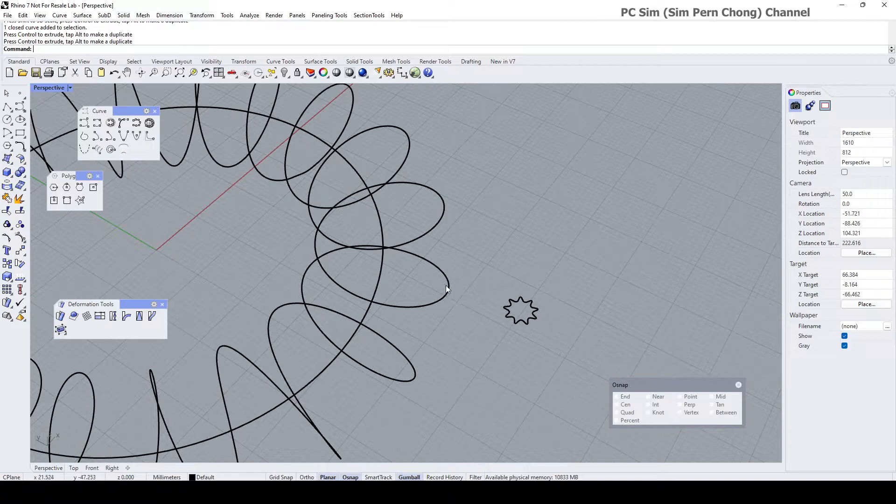
mouse_move(463, 286)
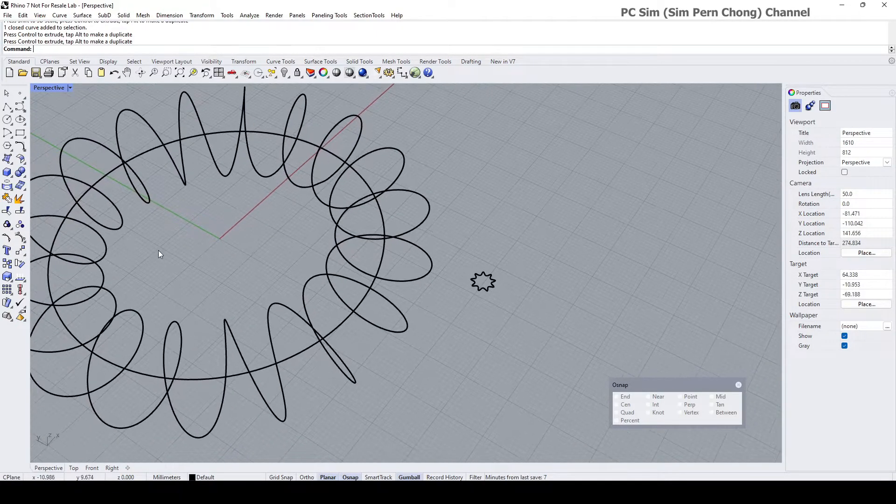
left_click(20, 250)
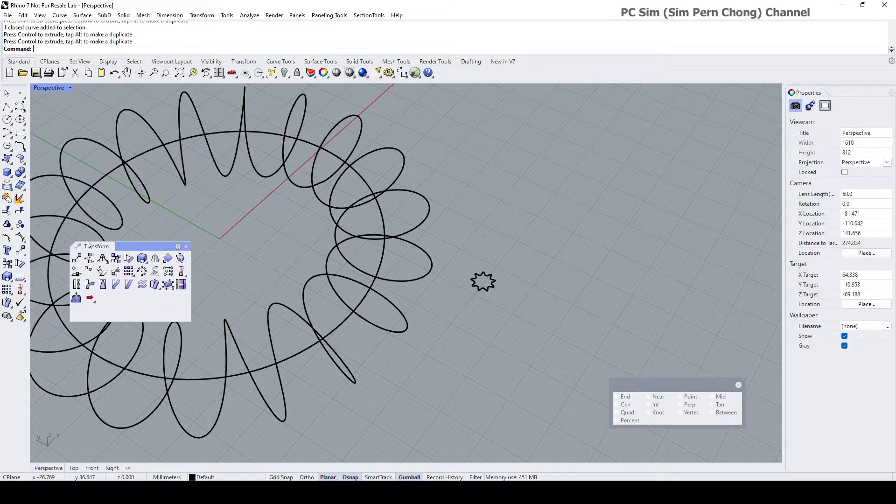
mouse_move(89, 271)
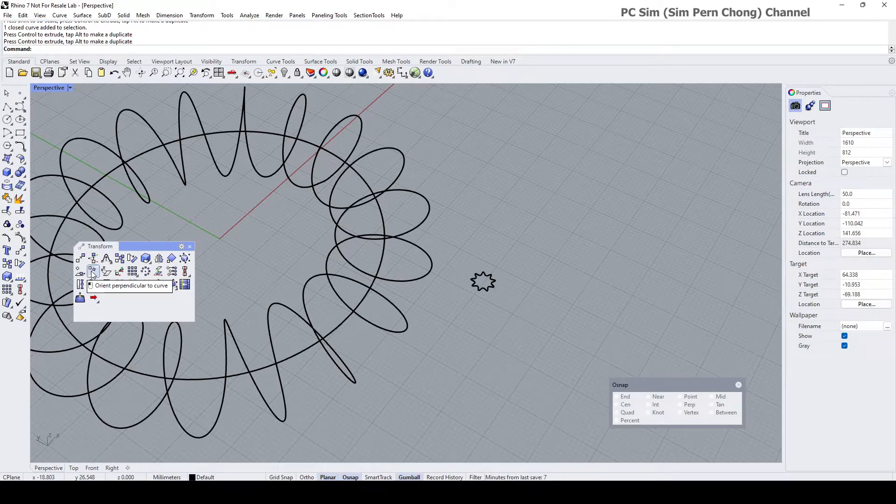
Start Orient Perpendicular to Curve on the star, using its centre as base point
left_click(92, 270)
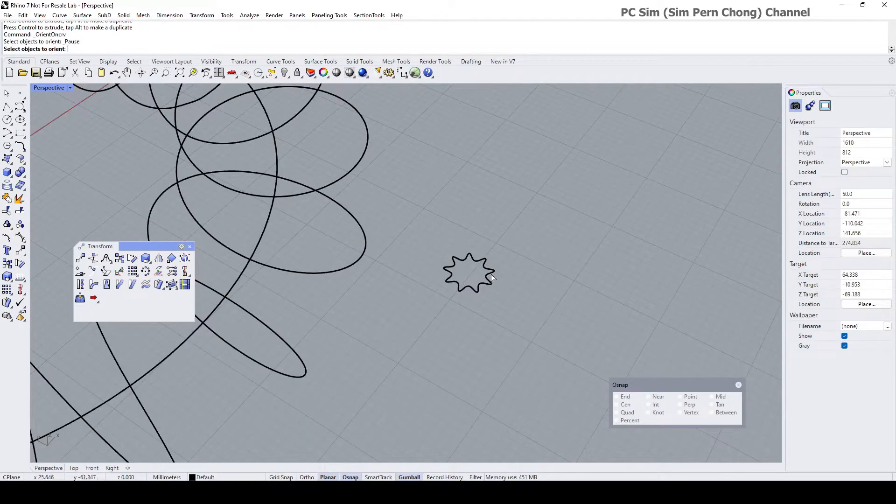
left_click(469, 272)
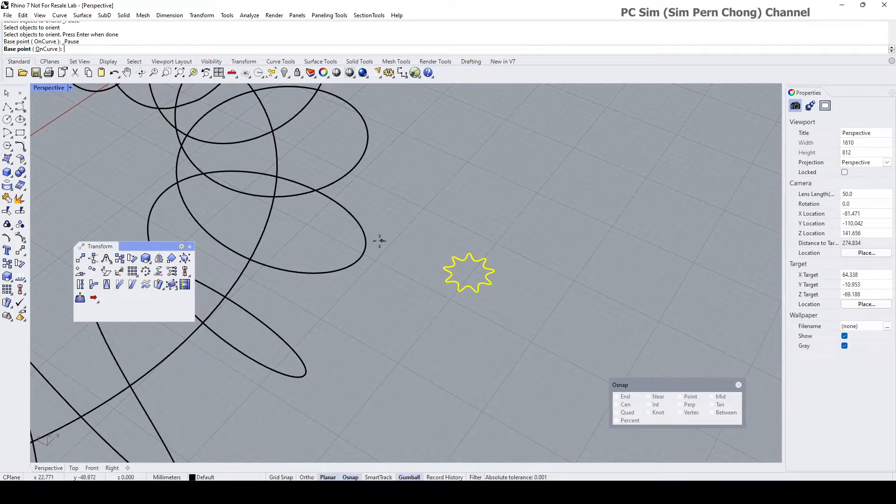
mouse_move(323, 223)
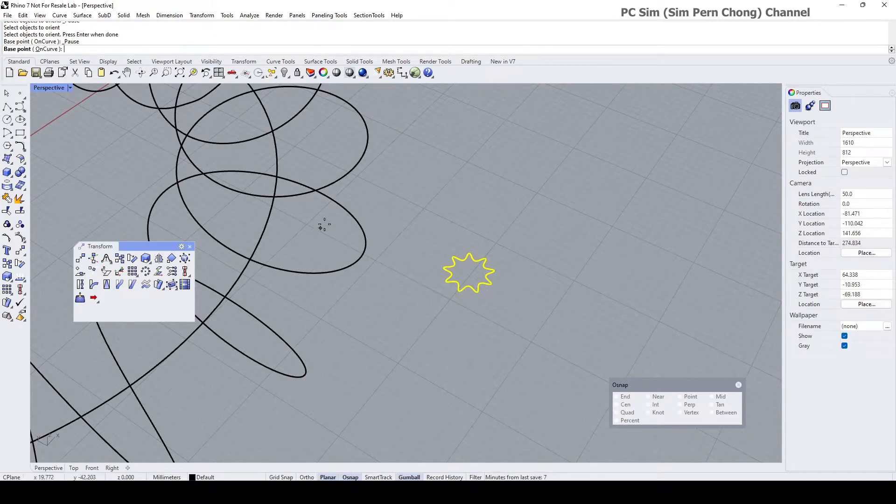
mouse_move(566, 303)
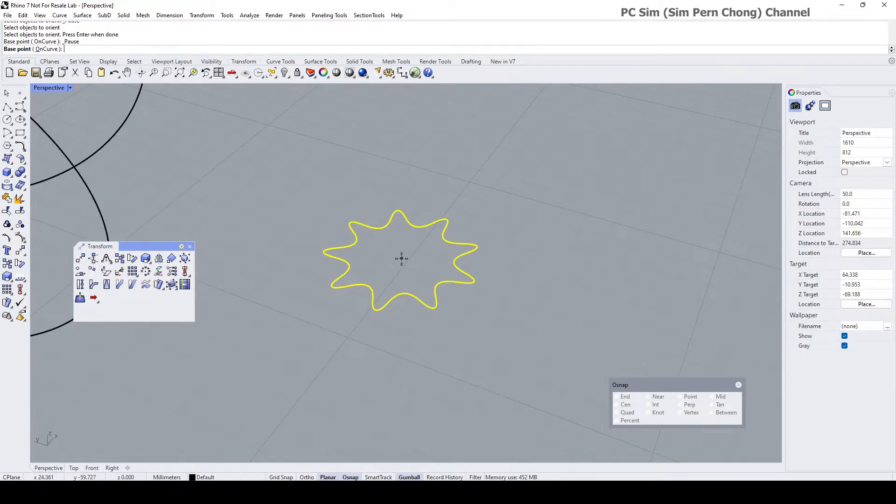
left_click(617, 404)
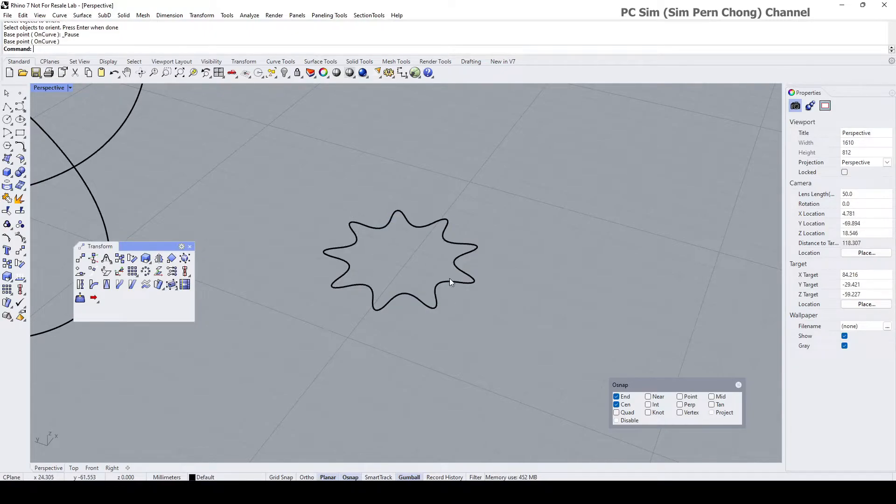
mouse_move(319, 255)
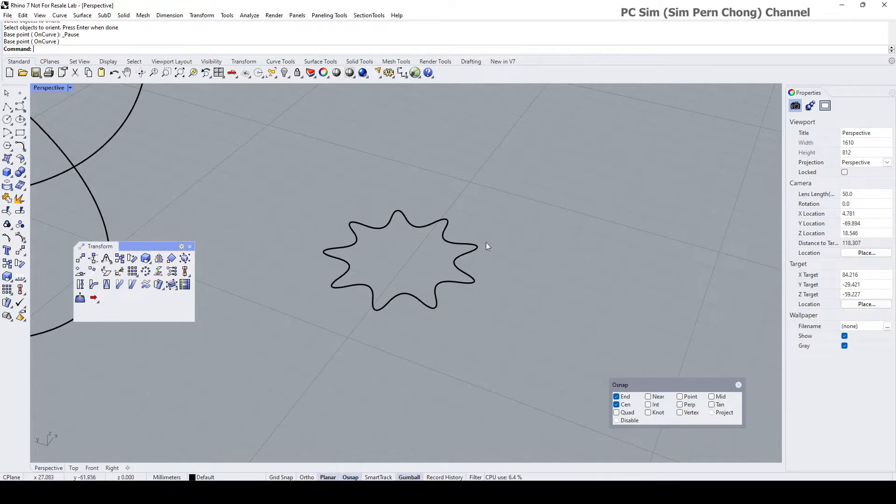
mouse_move(239, 210)
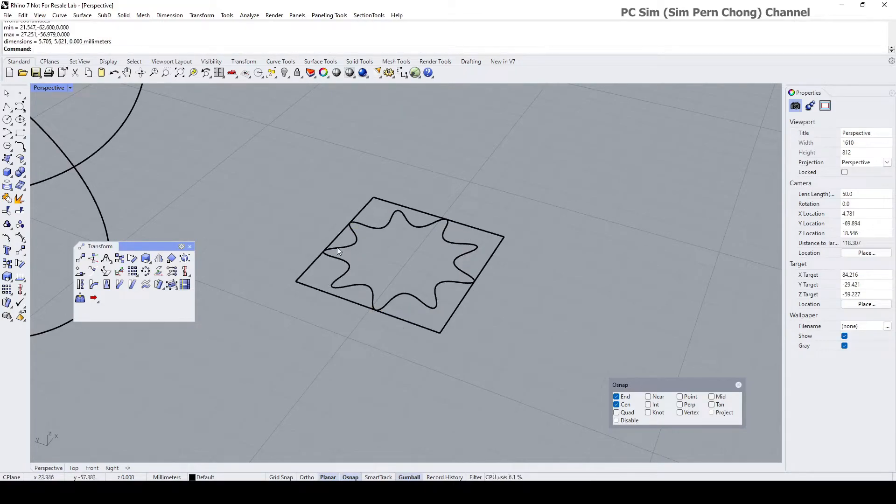
mouse_move(400, 256)
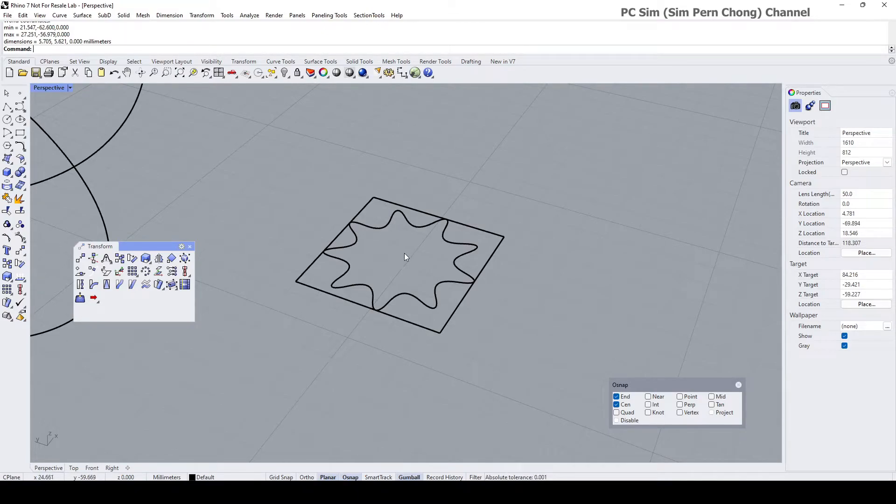
mouse_move(304, 291)
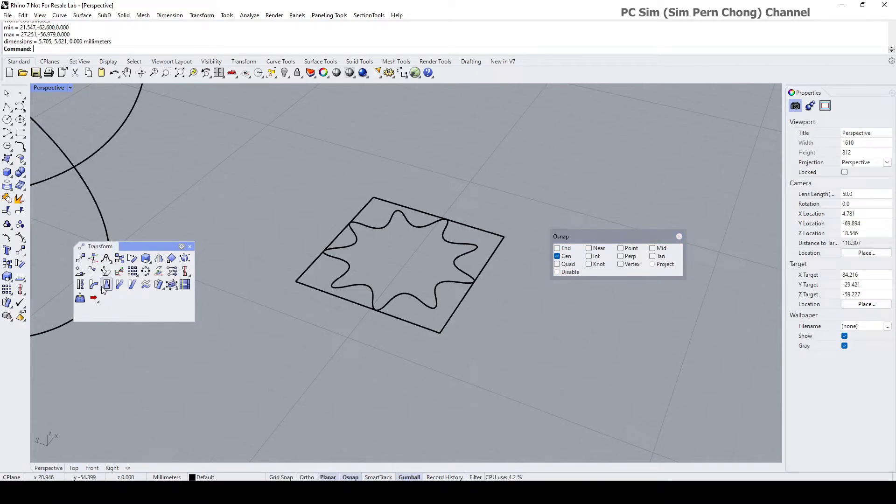
mouse_move(93, 271)
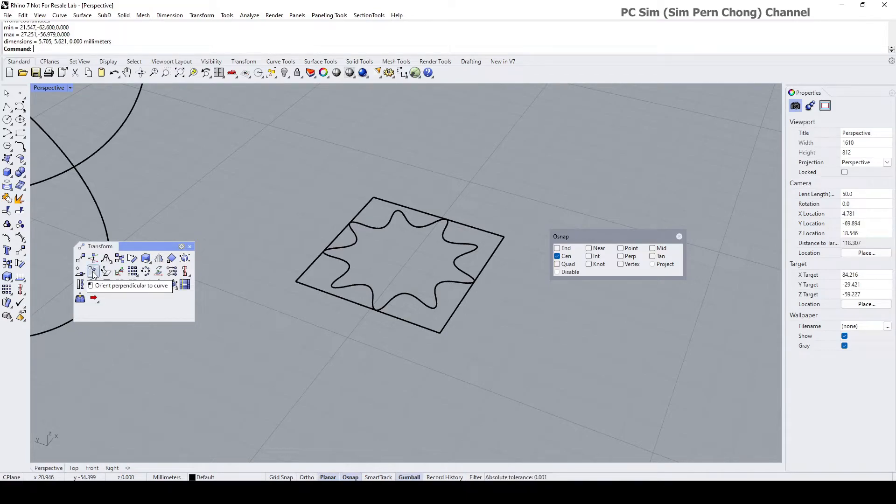
Restart Orient Perpendicular to Curve to stand the star on the helix
left_click(92, 272)
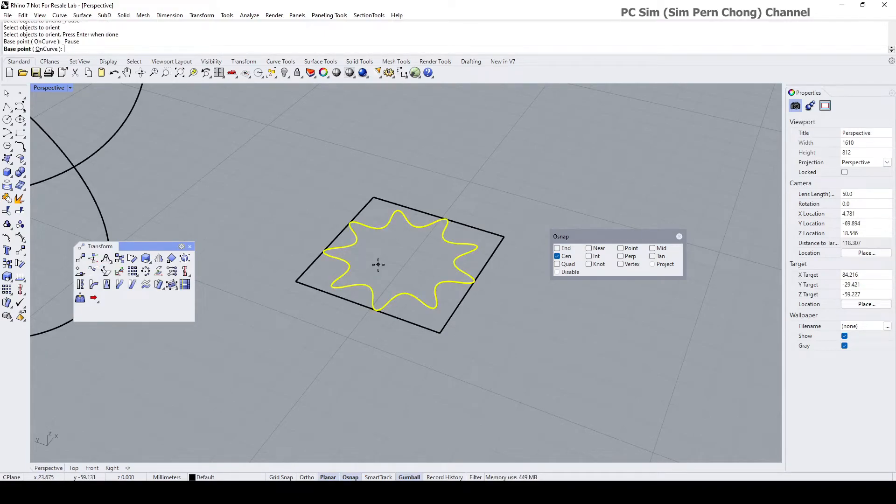
mouse_move(430, 273)
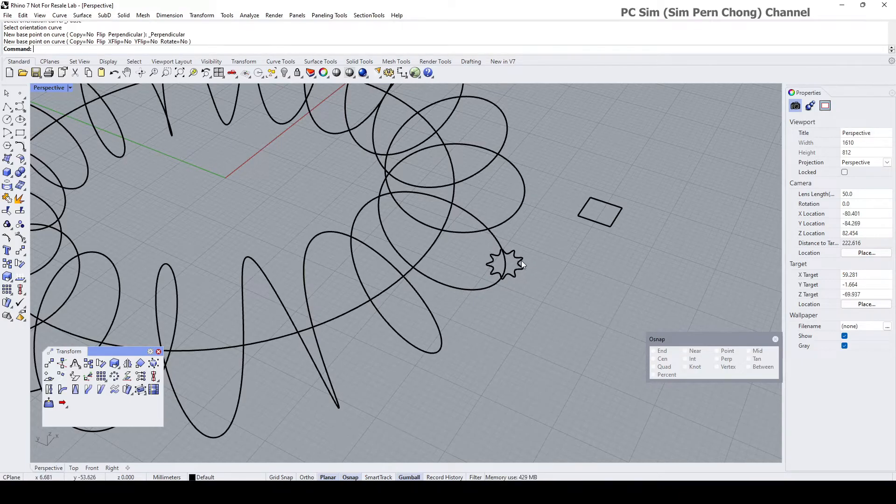
mouse_move(512, 271)
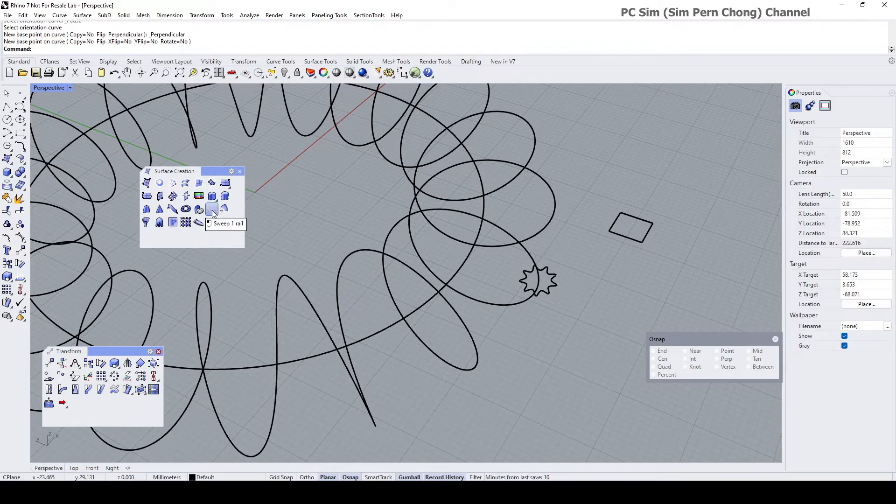
Sweep the rounded nine-point star along the helix rail with Sweep 1 Rail, accepting default options
left_click(211, 209)
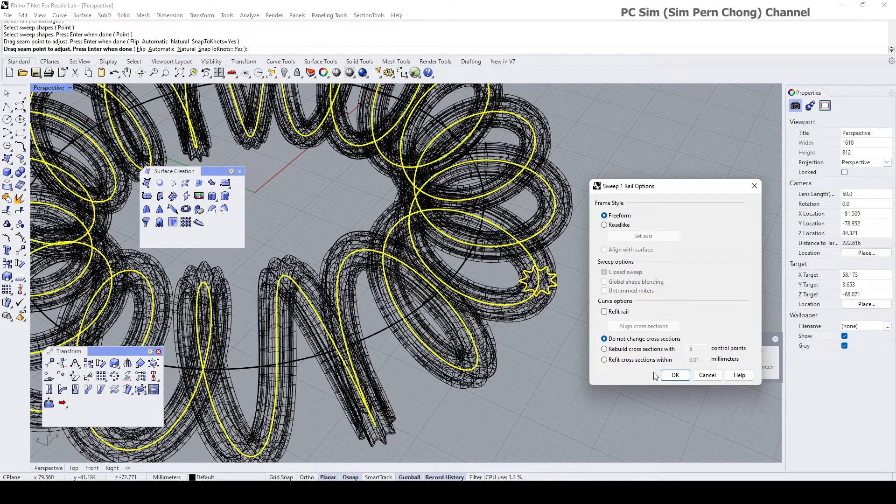
left_click(675, 375)
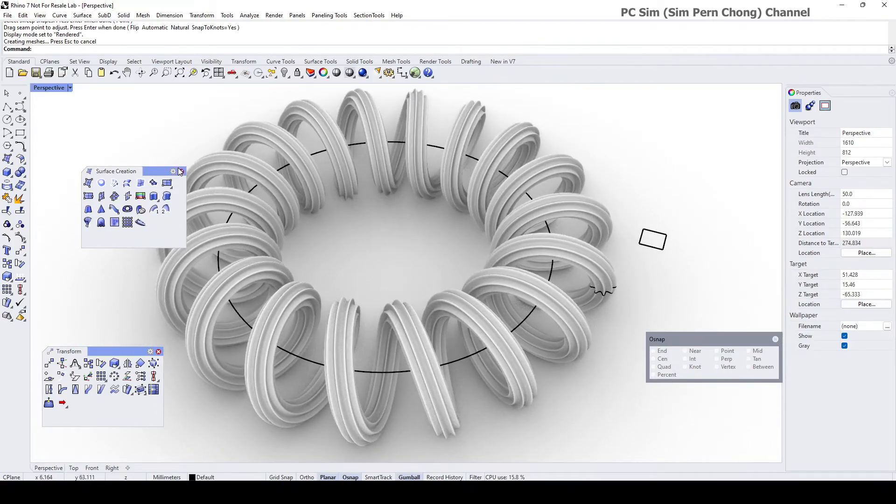
left_click(182, 171)
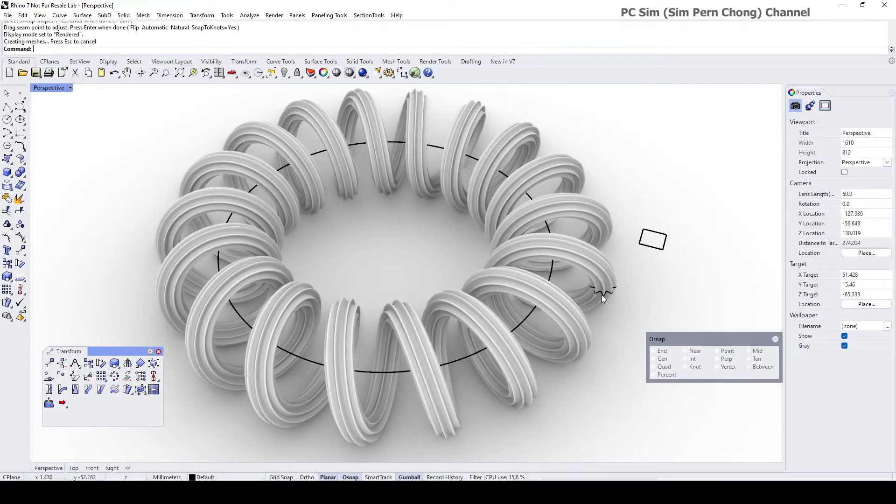